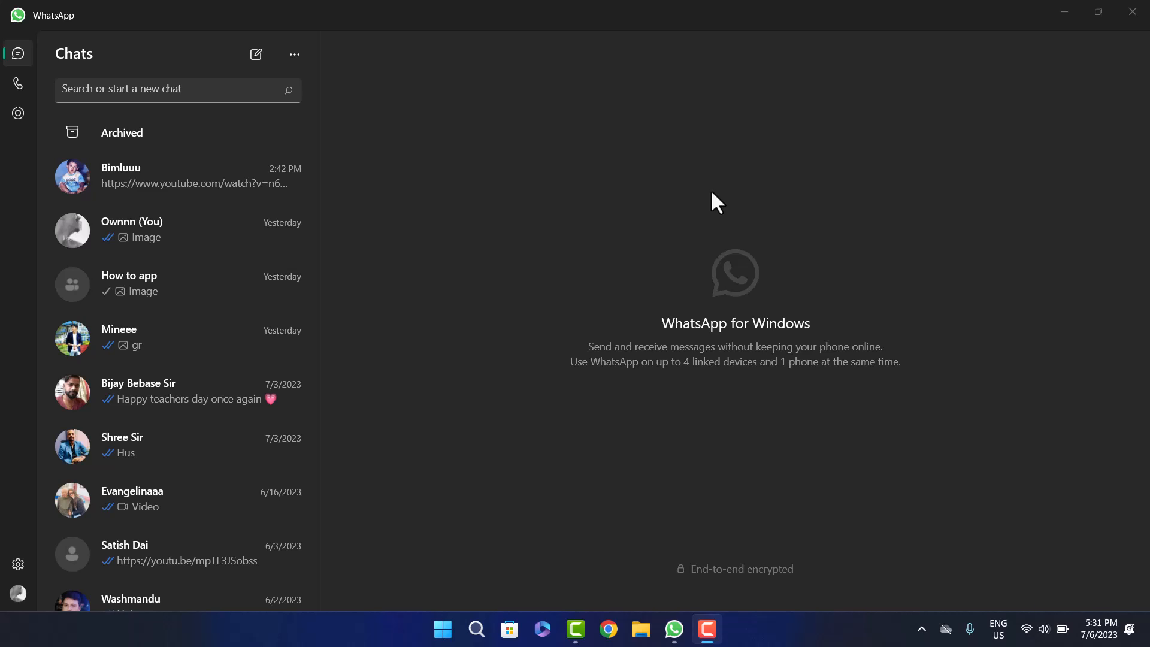
mouse_move(811, 167)
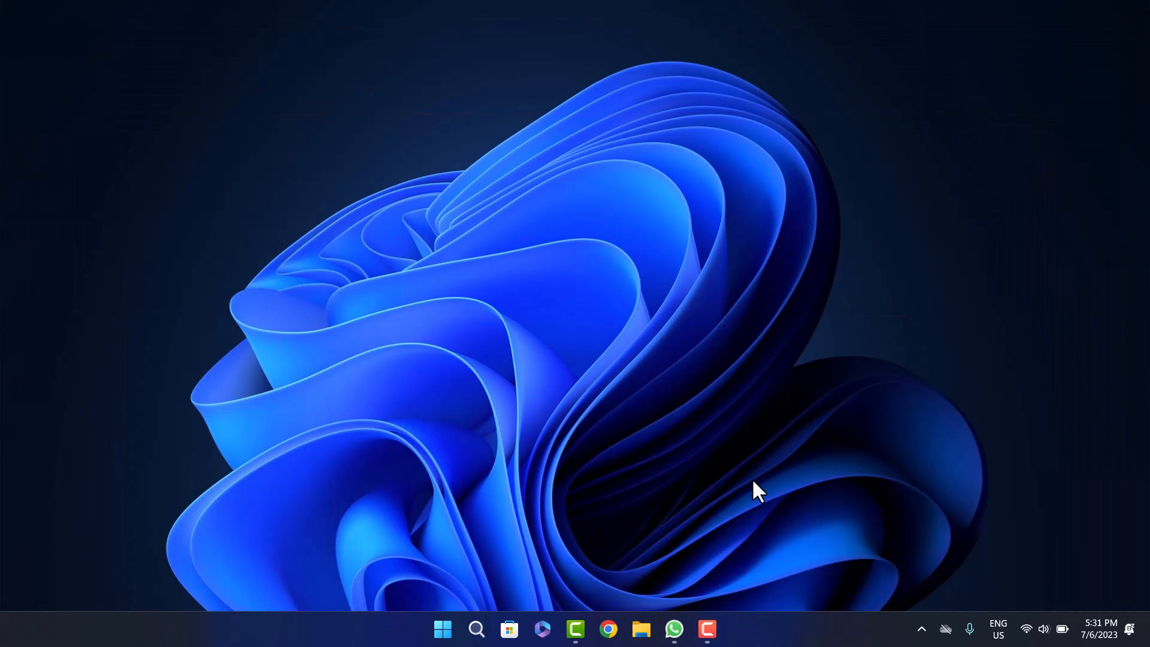
- Bring WhatsApp forward, enter the Ownnn (You) chat and choose Document from the attach menu
left_click(673, 629)
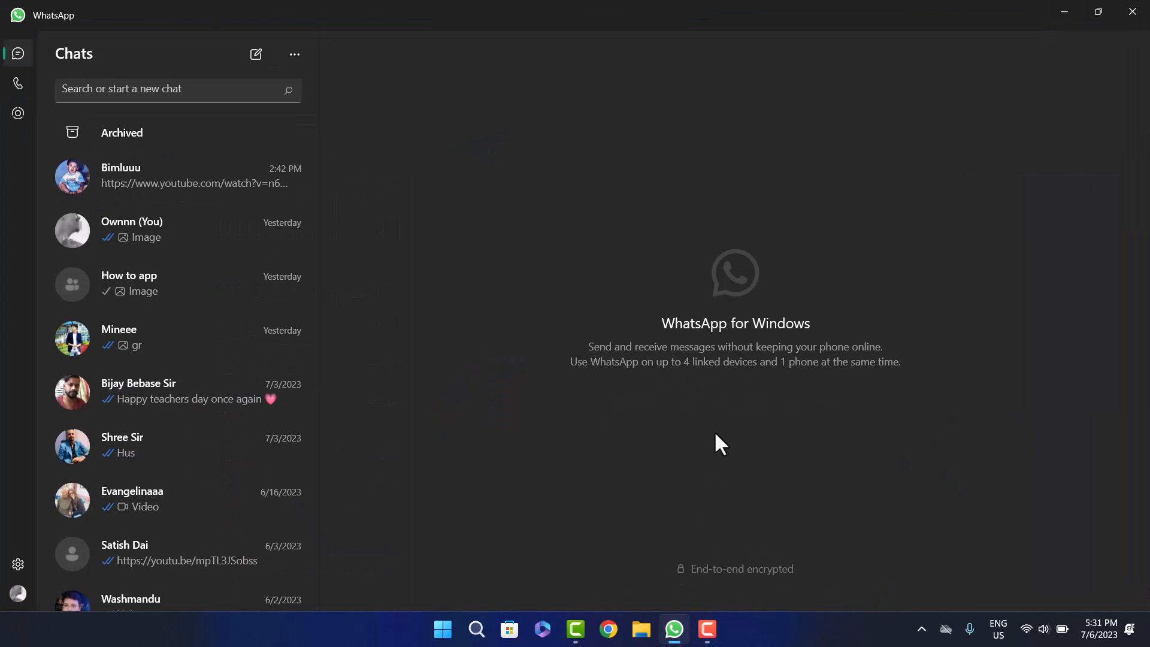
mouse_move(697, 382)
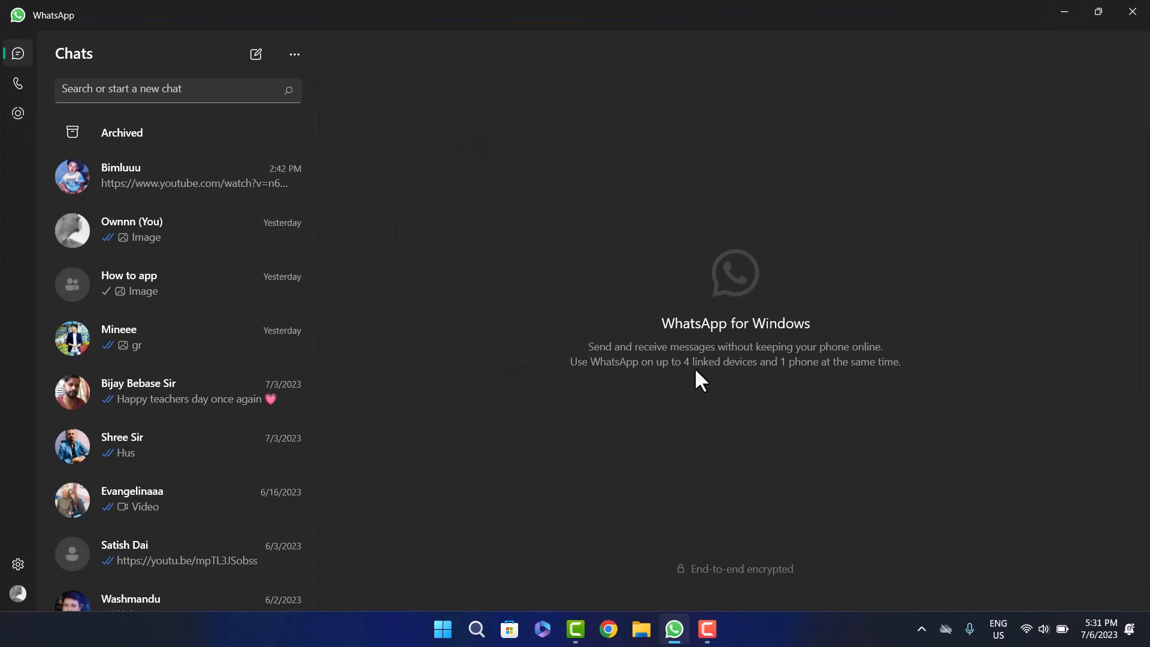
mouse_move(735, 283)
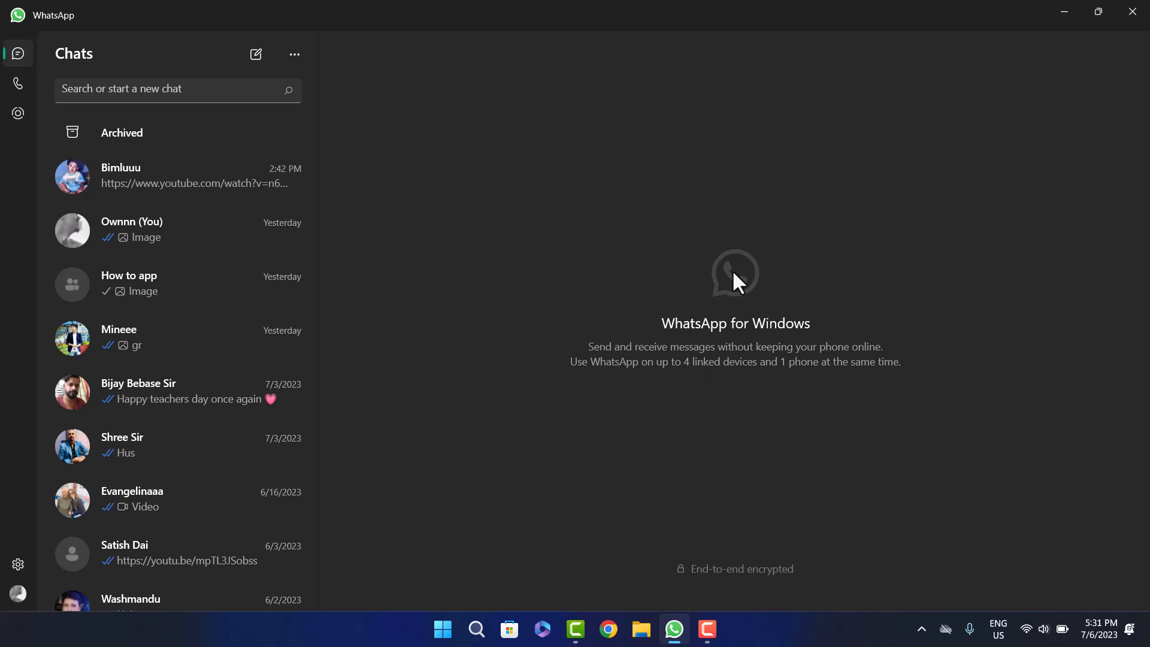
mouse_move(739, 285)
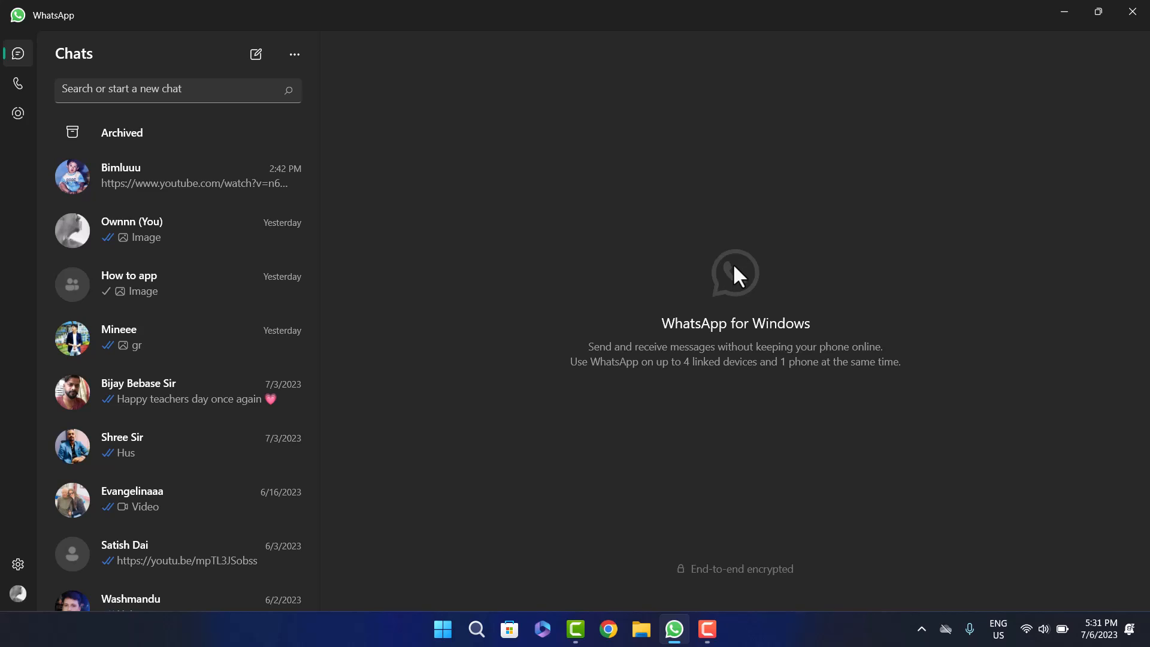
mouse_move(737, 269)
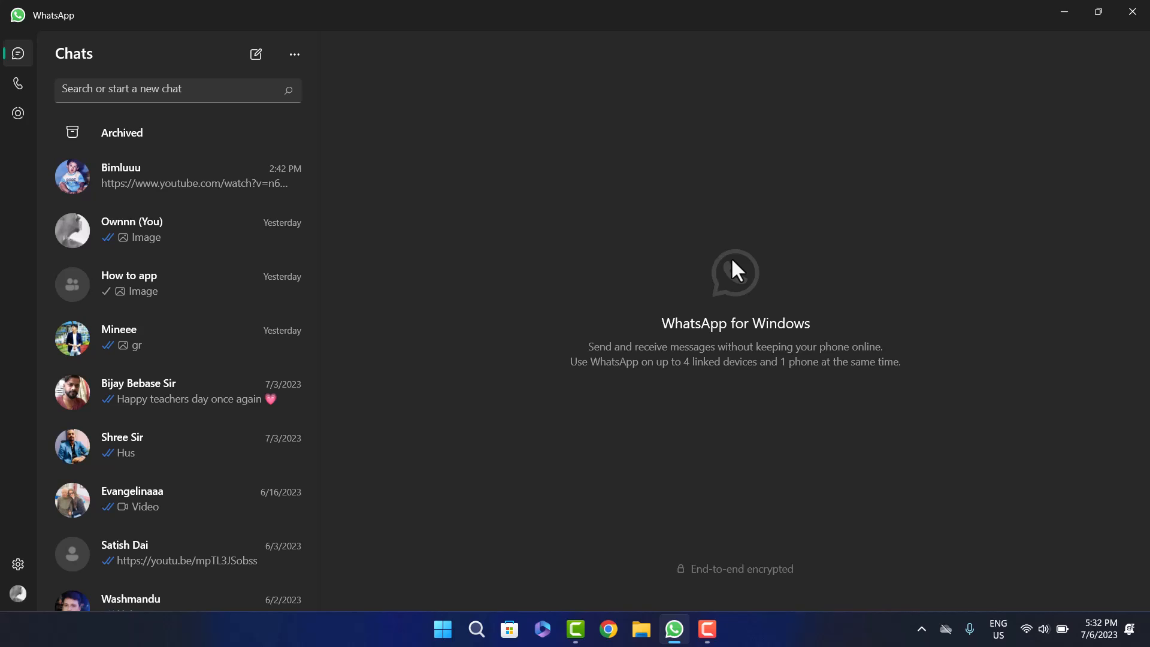
mouse_move(354, 281)
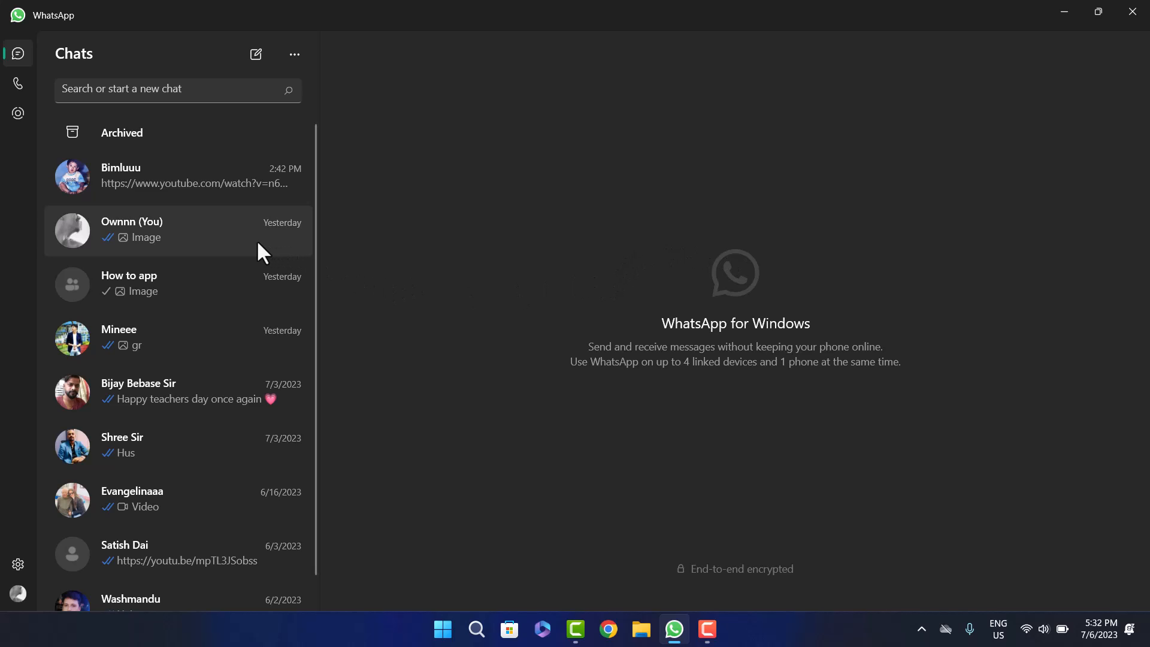
left_click(176, 228)
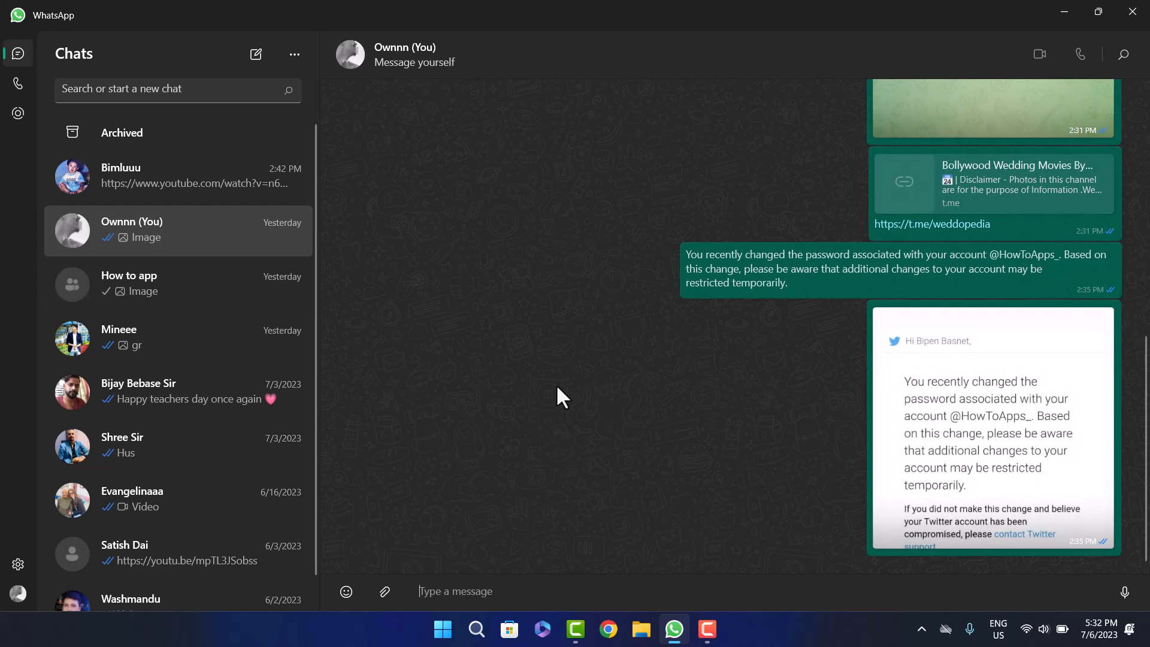
mouse_move(384, 591)
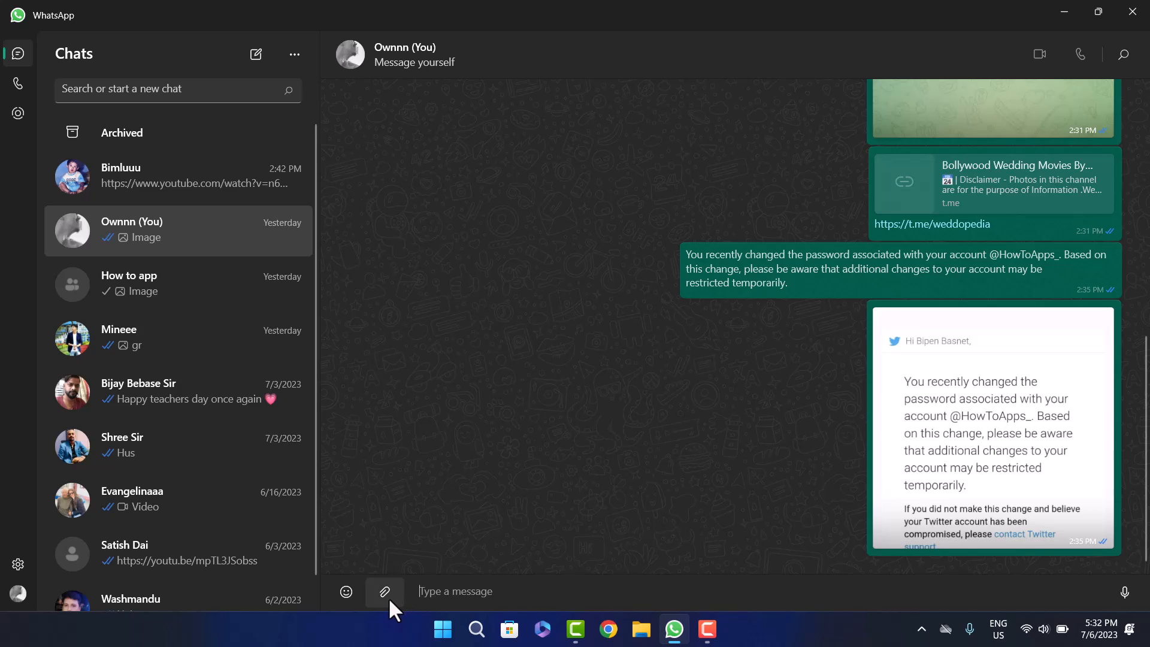
mouse_move(428, 563)
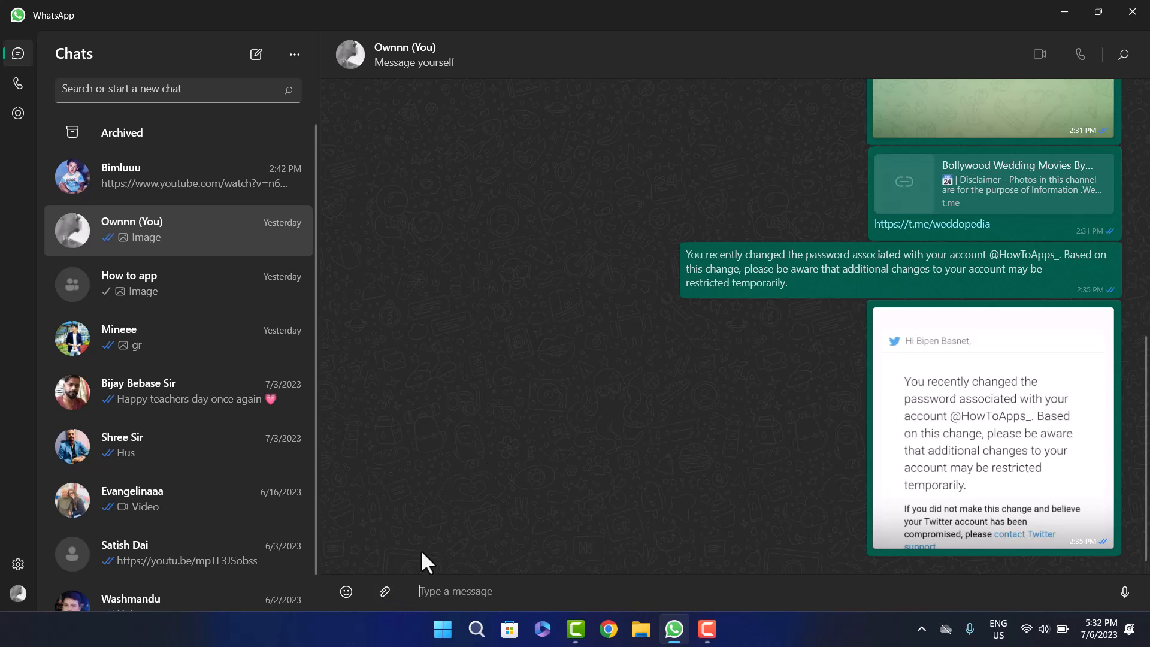
mouse_move(384, 590)
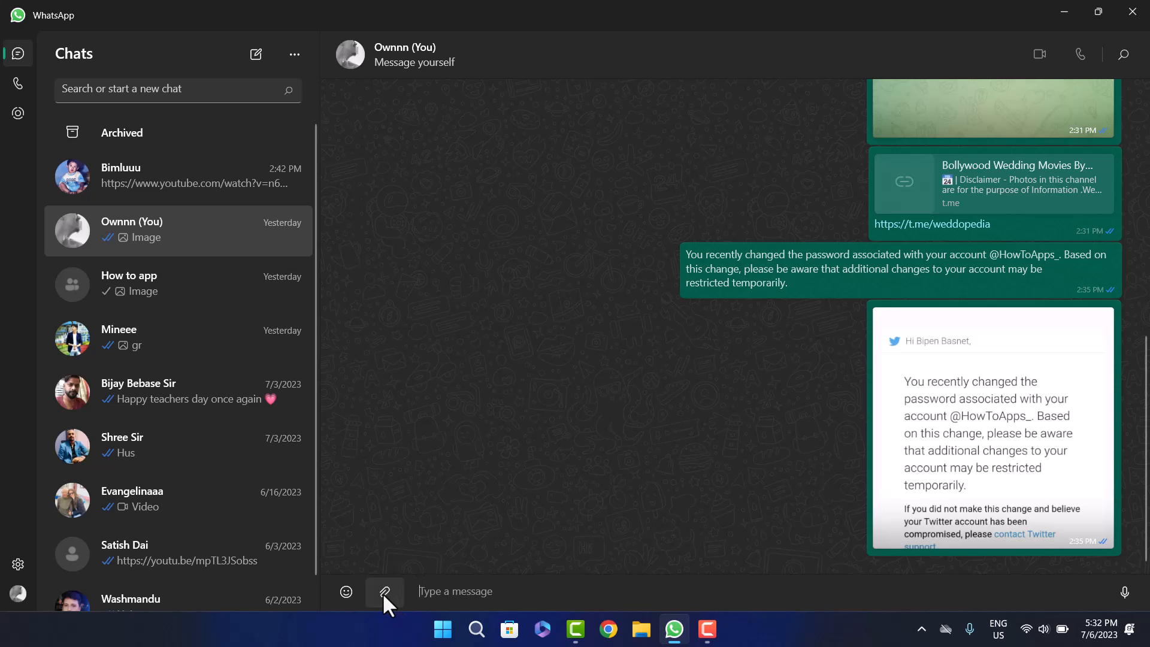
left_click(384, 590)
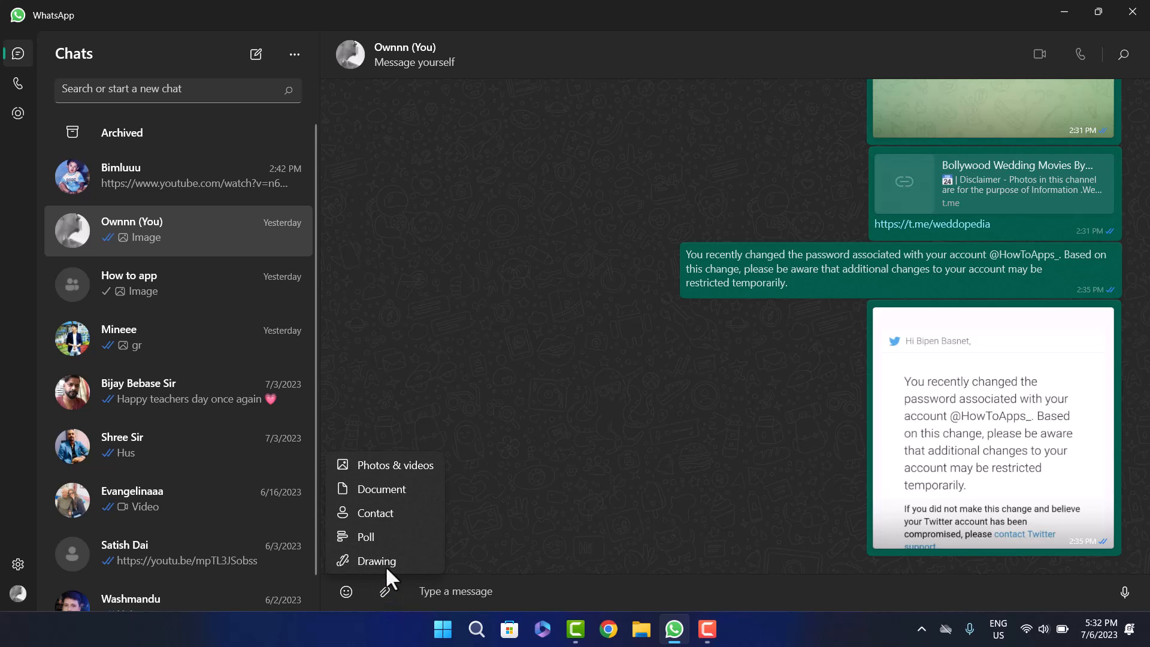
mouse_move(420, 514)
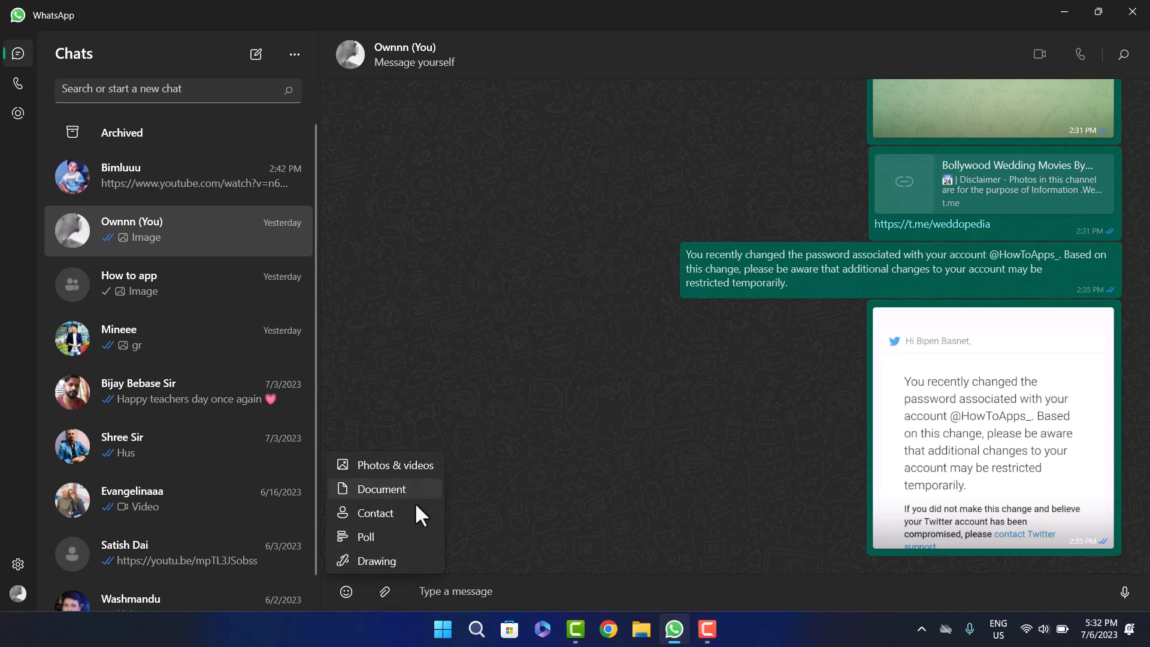
mouse_move(407, 561)
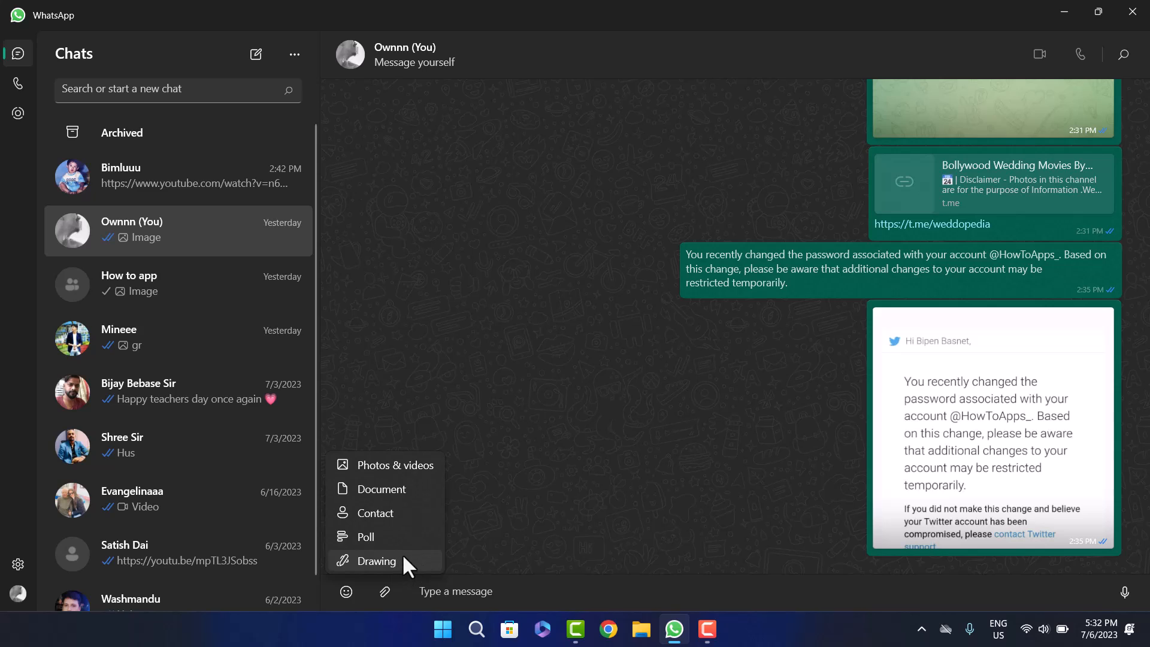
mouse_move(381, 489)
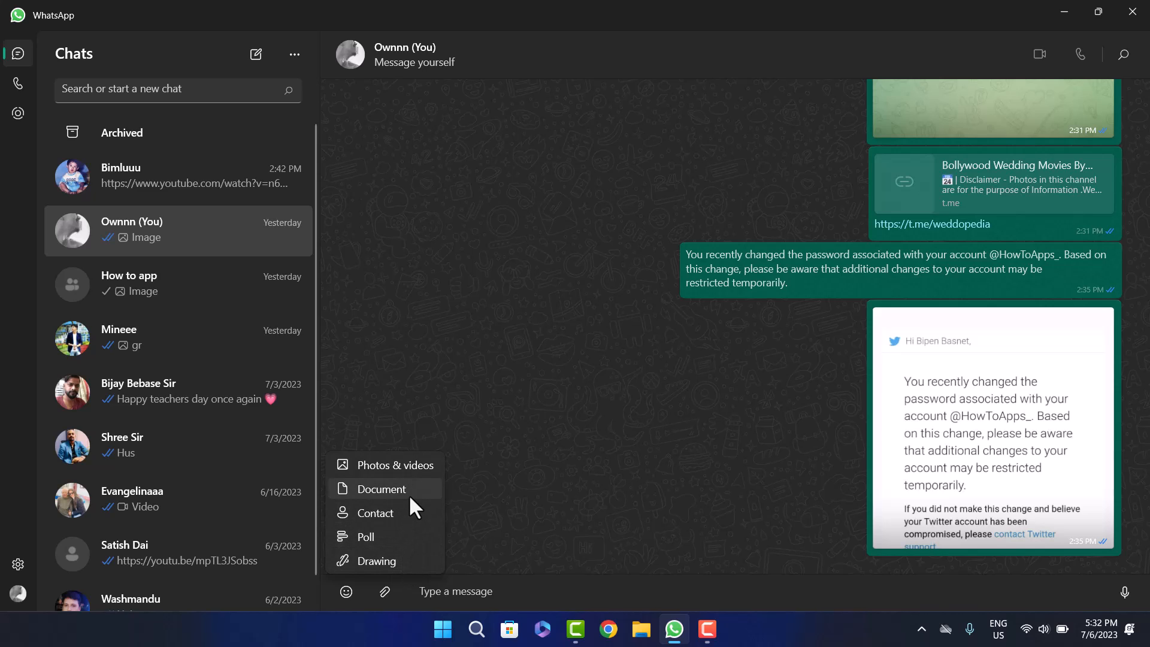
left_click(414, 506)
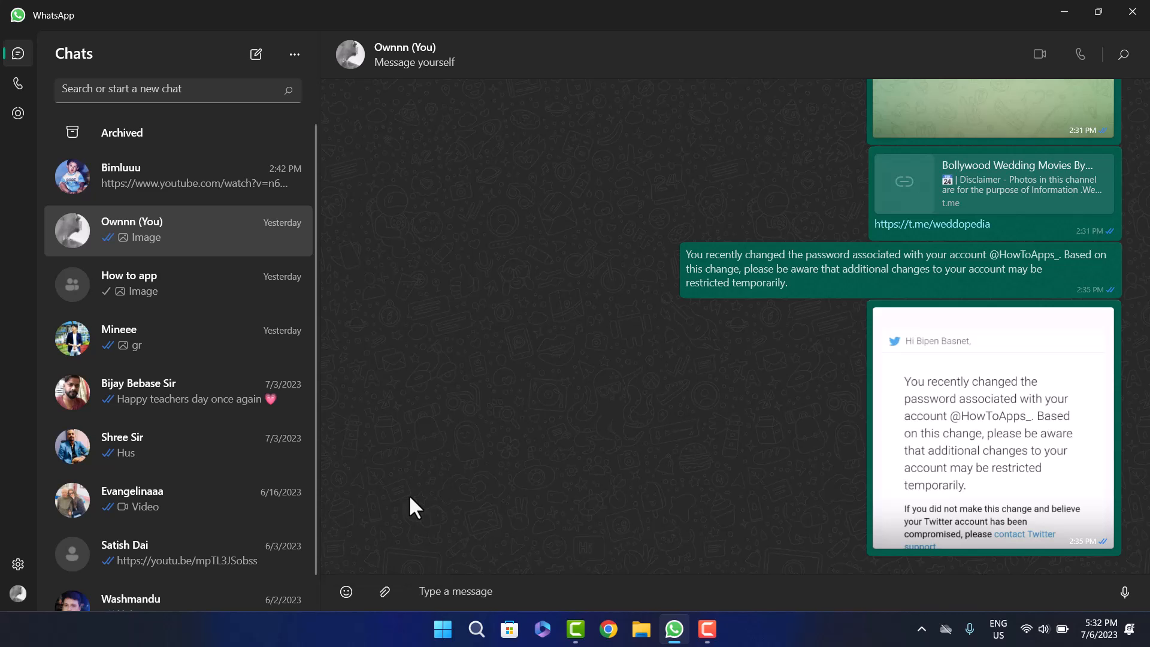
- Select file-sample_100kB.doc from Downloads after a glance at Desktop and attach it
left_click(384, 590)
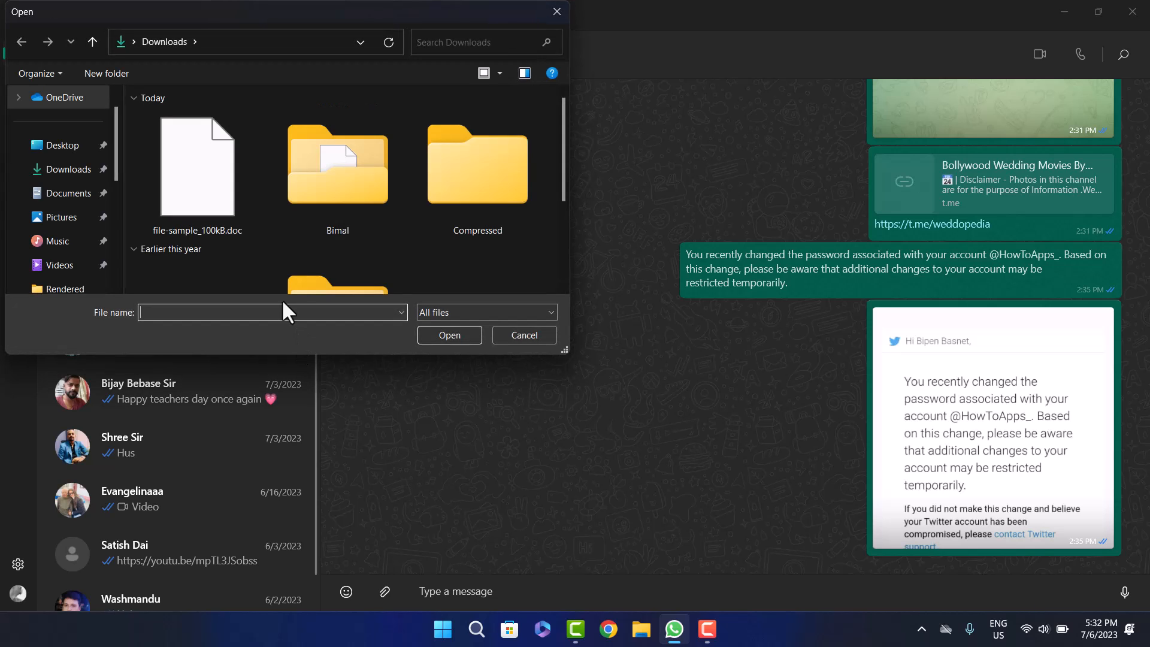
mouse_move(247, 226)
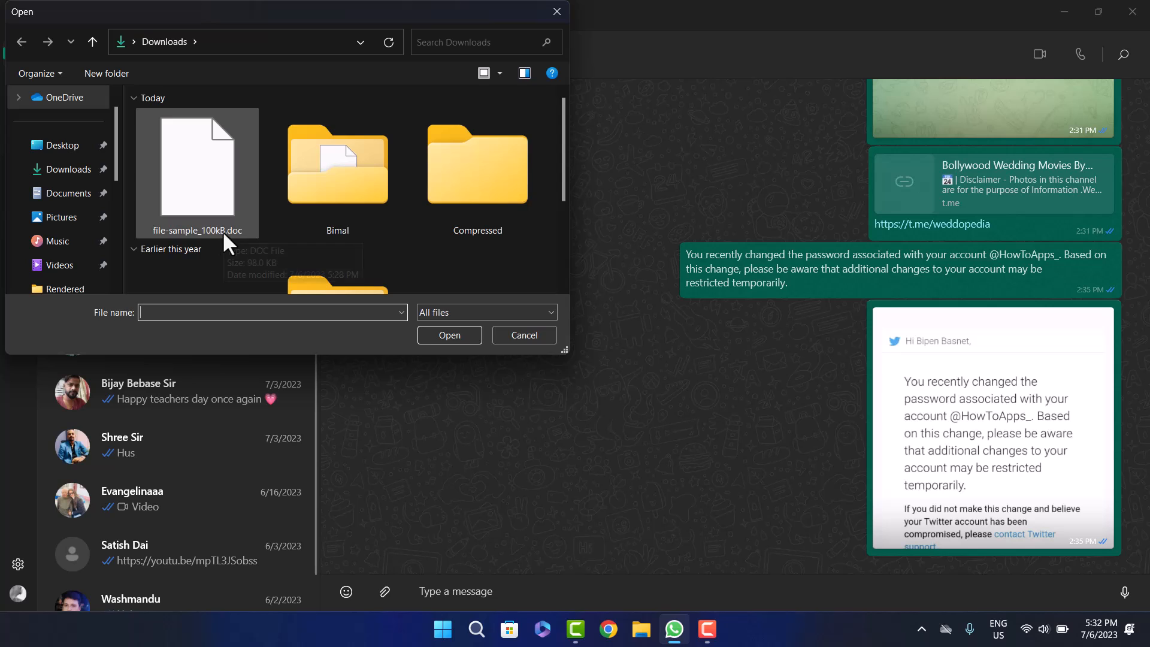
left_click(64, 145)
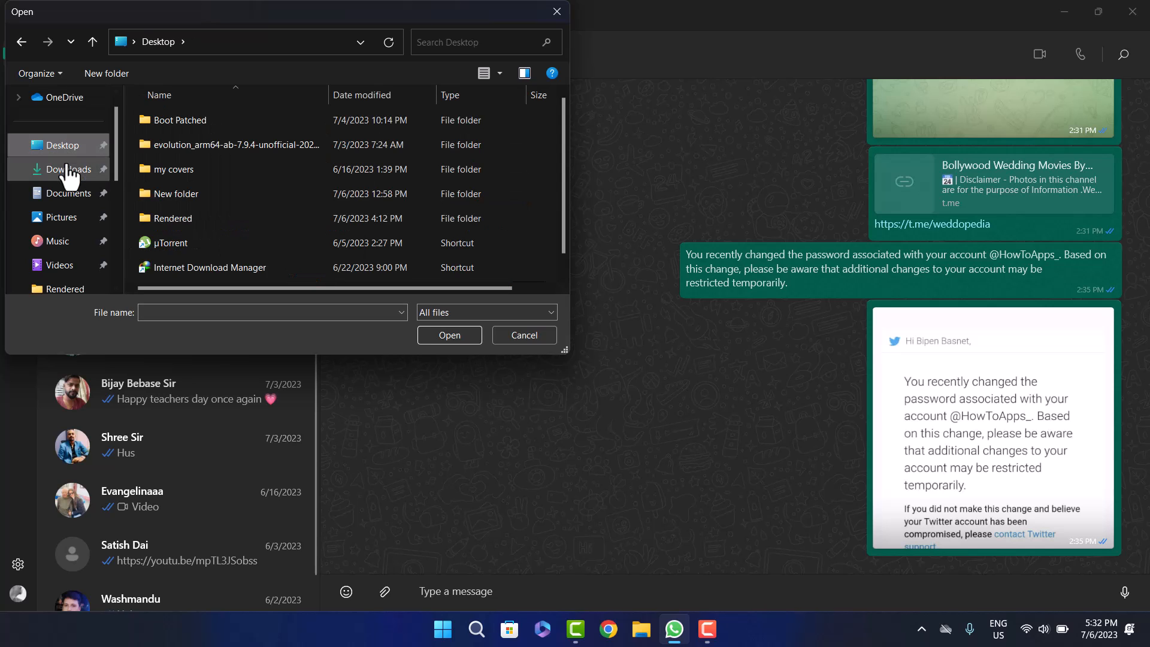
left_click(65, 169)
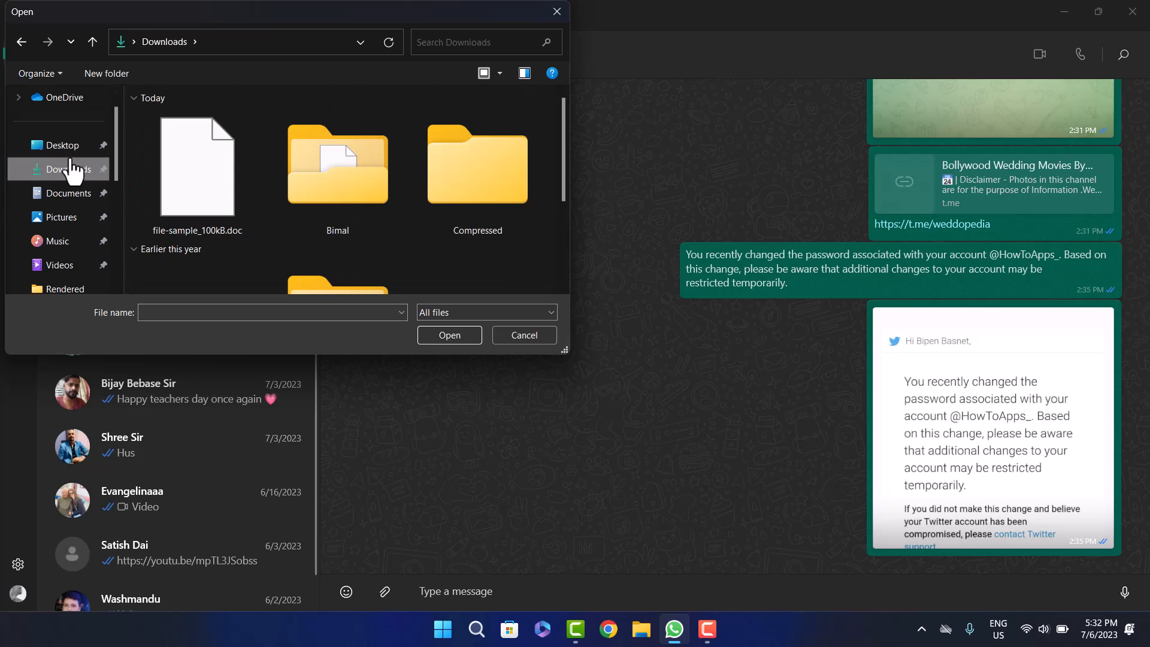
left_click(195, 167)
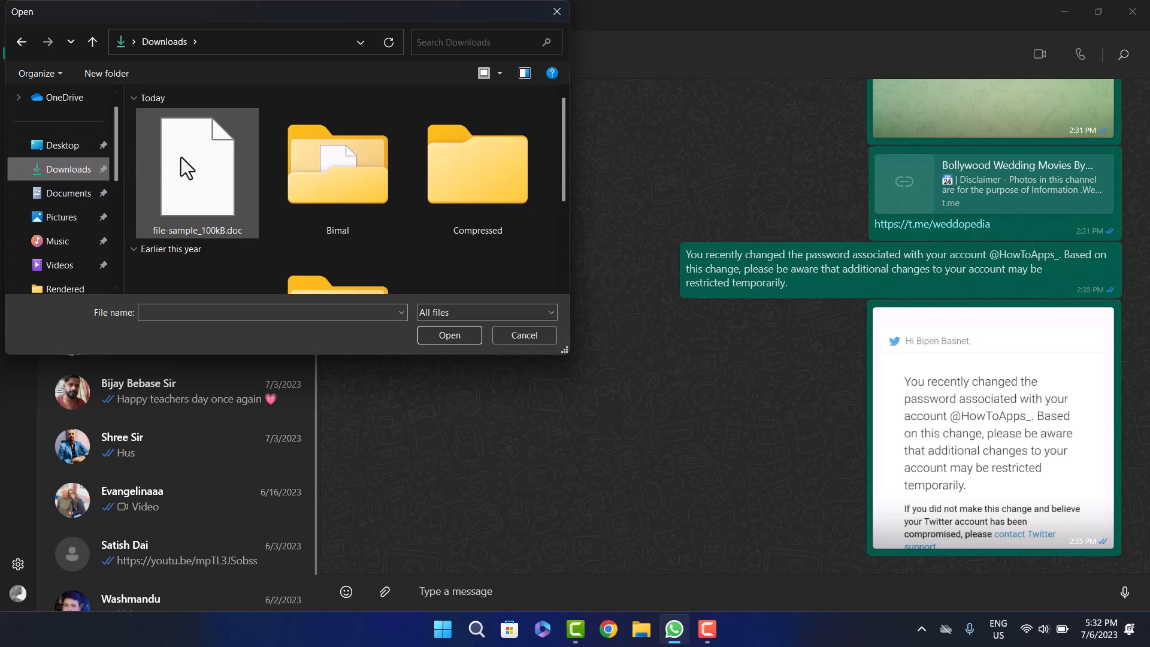
left_click(523, 334)
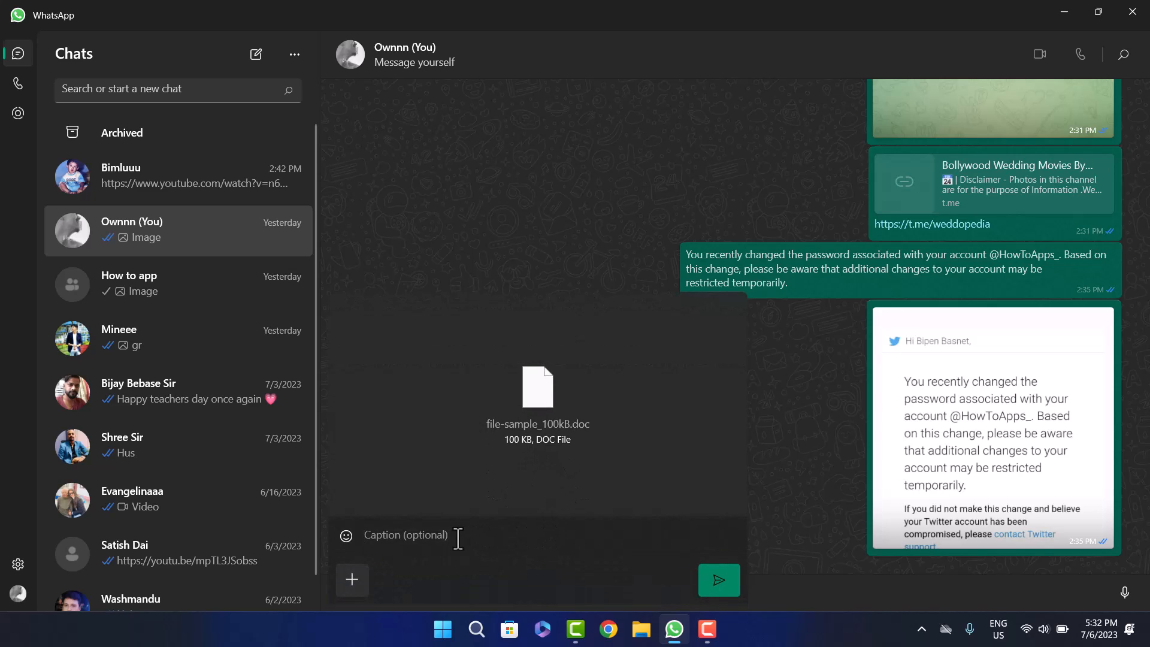
- Send the attached file-sample_100kB.doc to the chat with no caption
type("h")
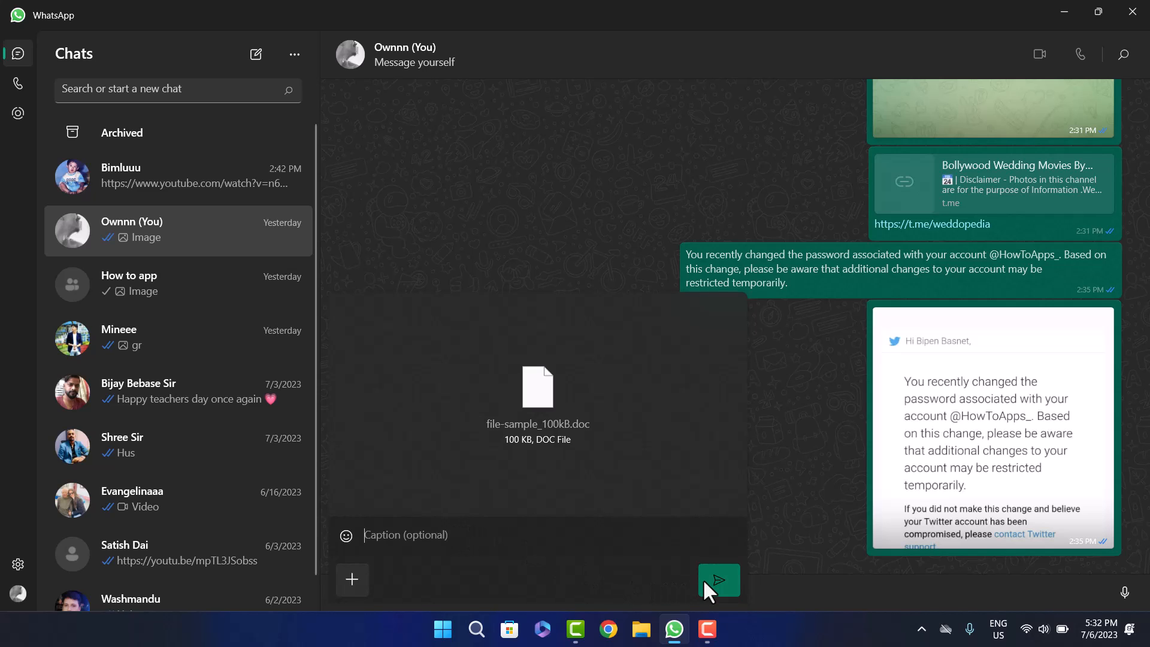
mouse_move(352, 580)
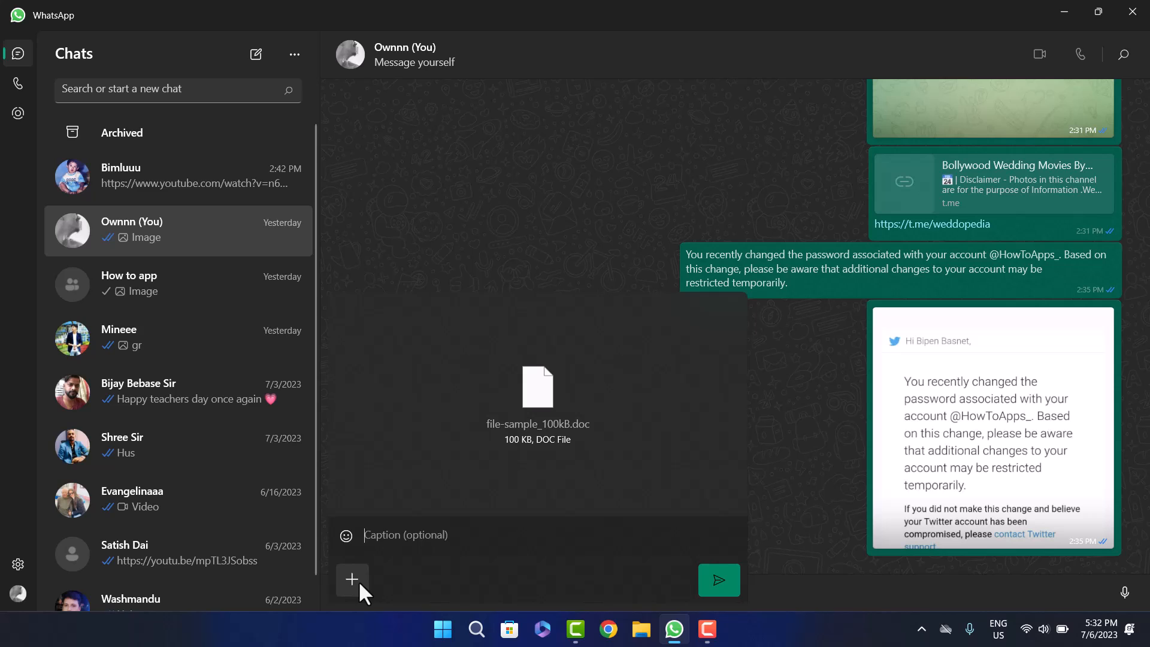
mouse_move(595, 522)
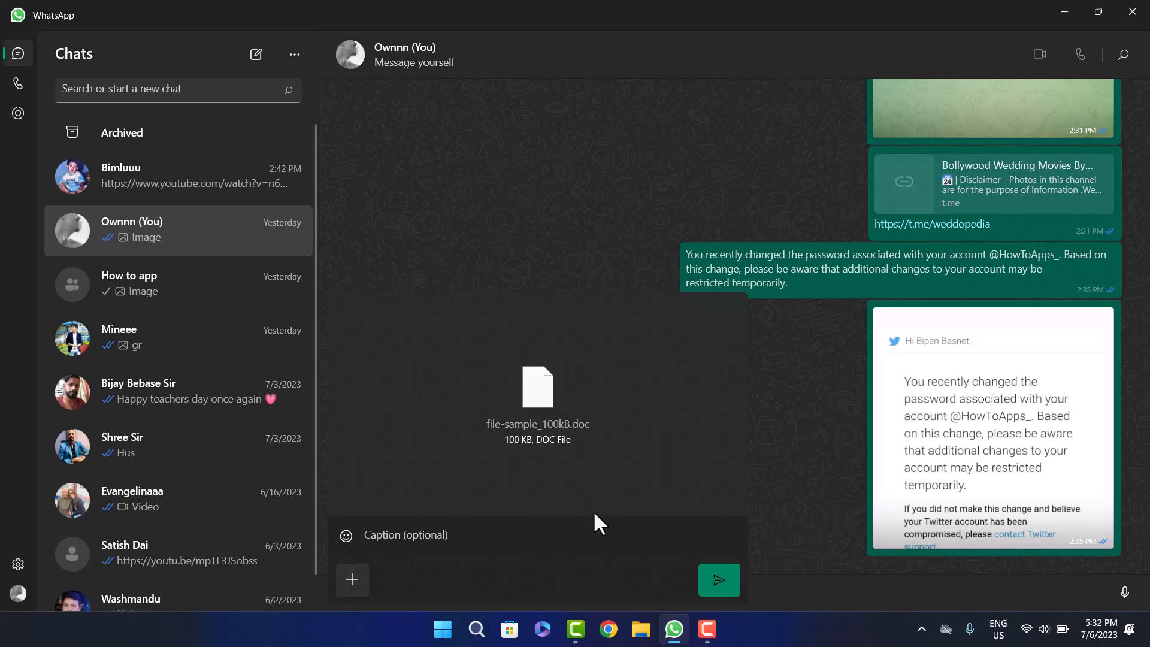
left_click(717, 579)
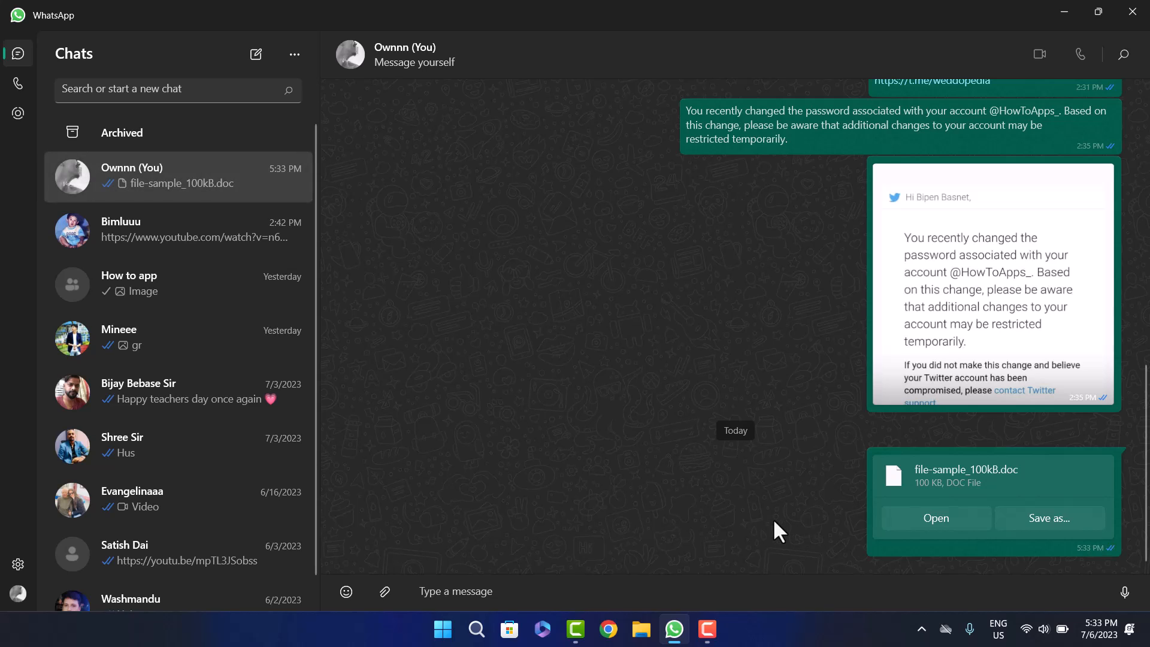
mouse_move(761, 519)
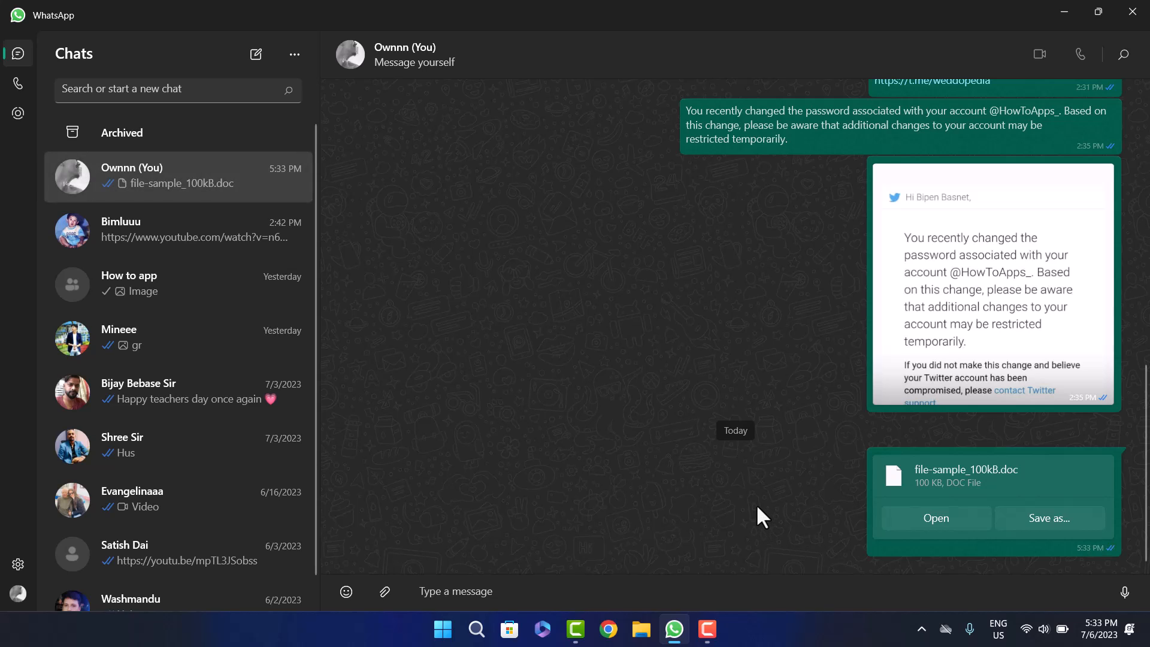
mouse_move(623, 351)
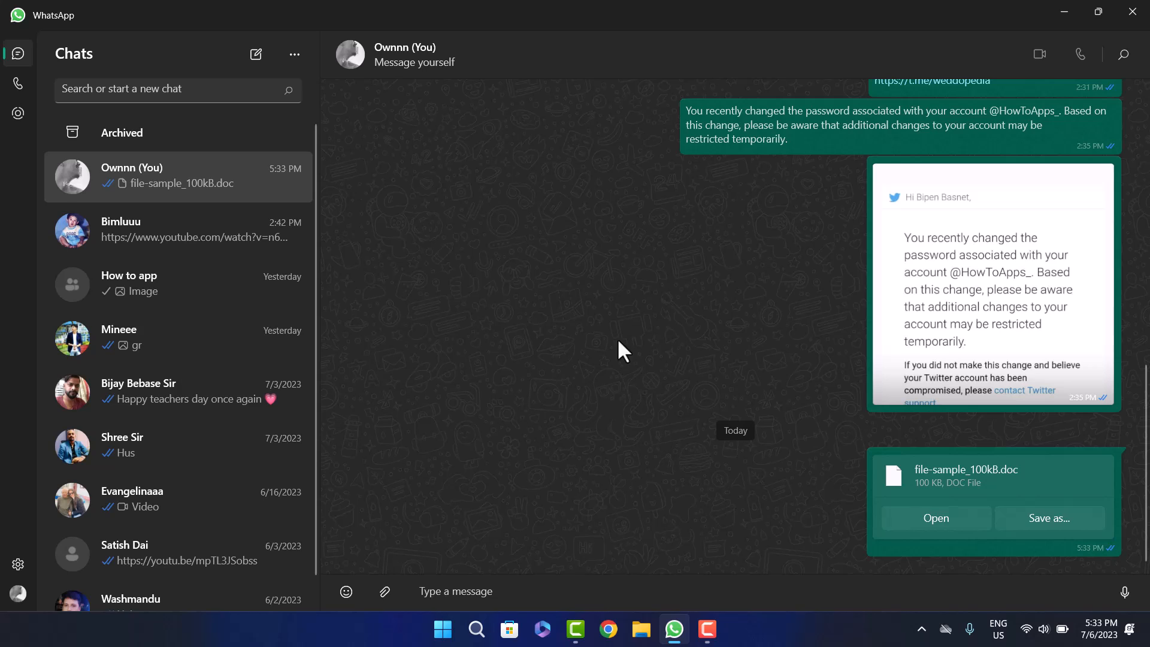
mouse_move(483, 87)
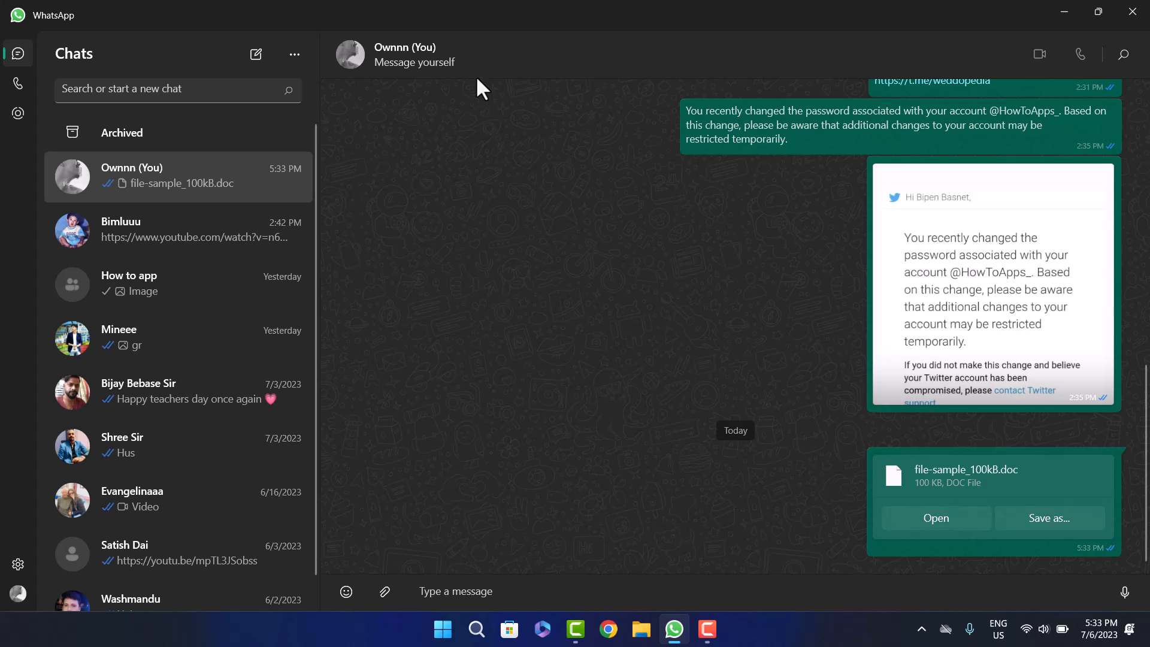